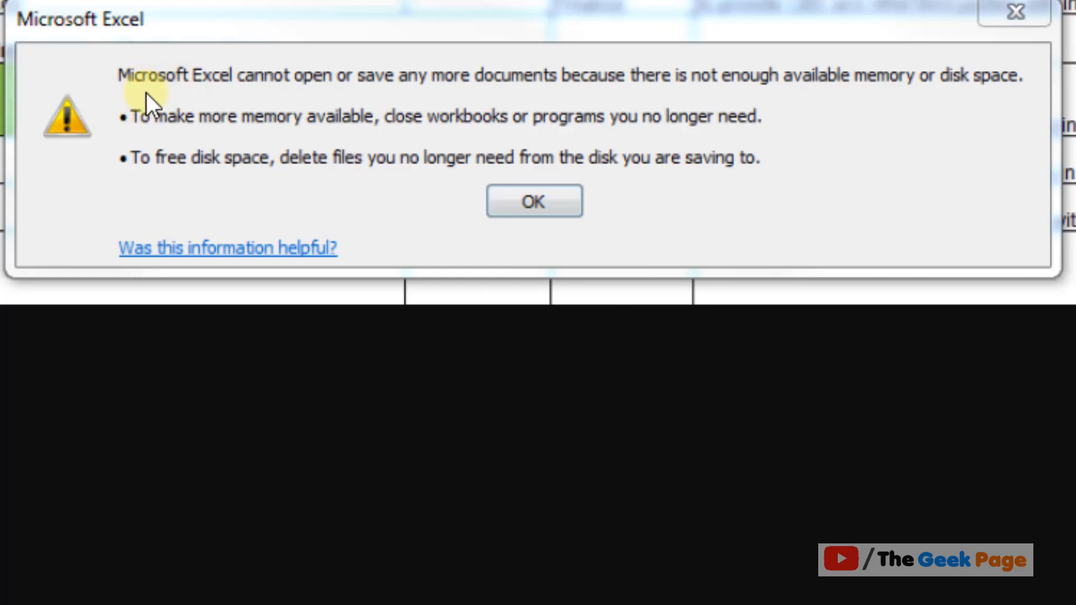
{"action": "mouse_move", "coordinate": [545, 100]}
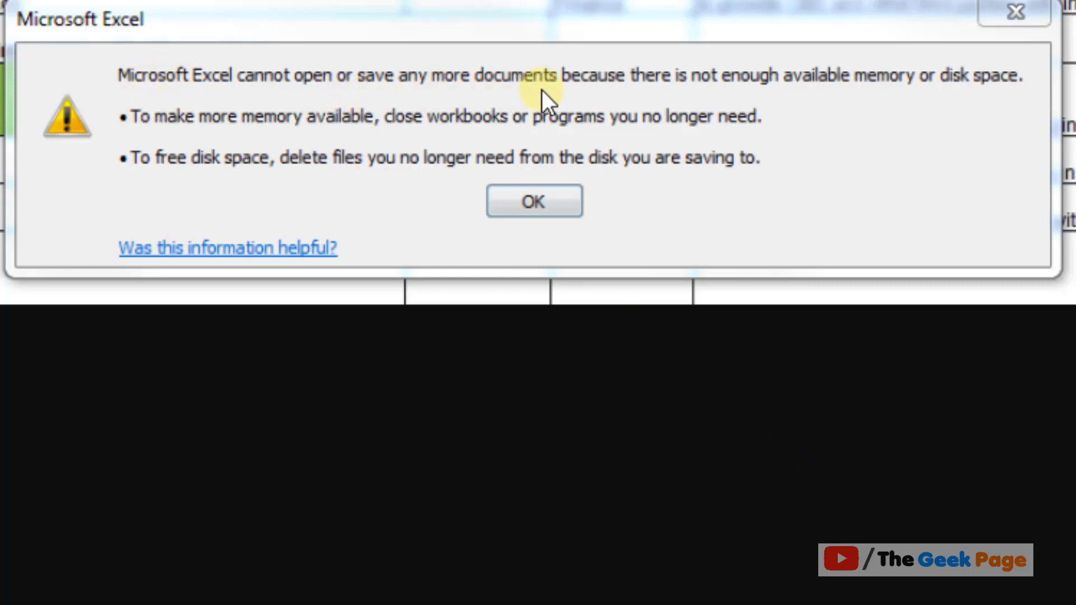
{"action": "mouse_move", "coordinate": [899, 113]}
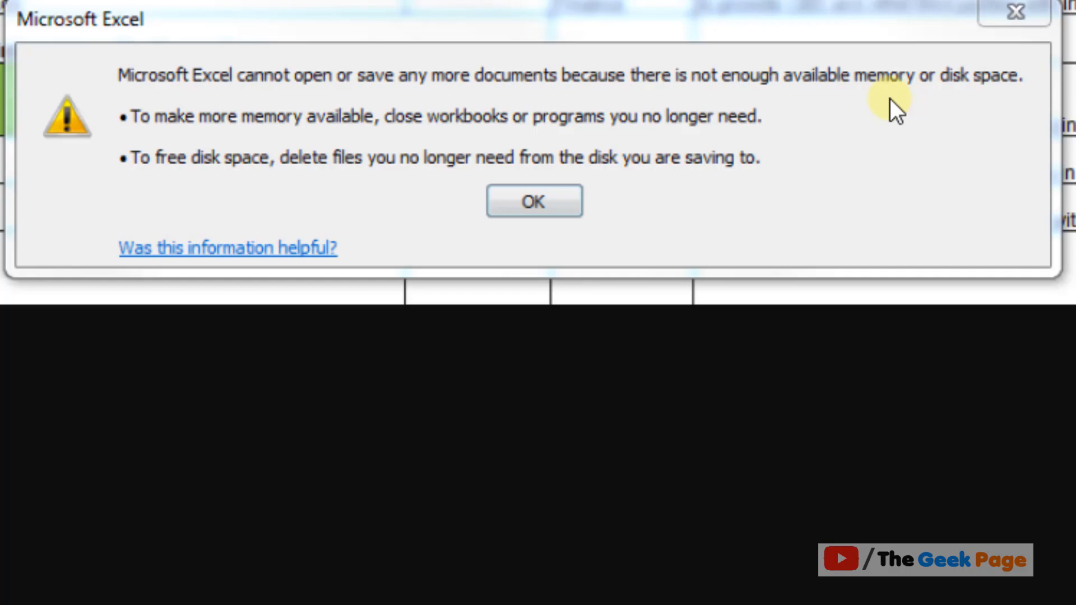
Dismiss Excel's 'not enough memory' error dialog with OK
{"action": "left_click", "coordinate": [533, 201]}
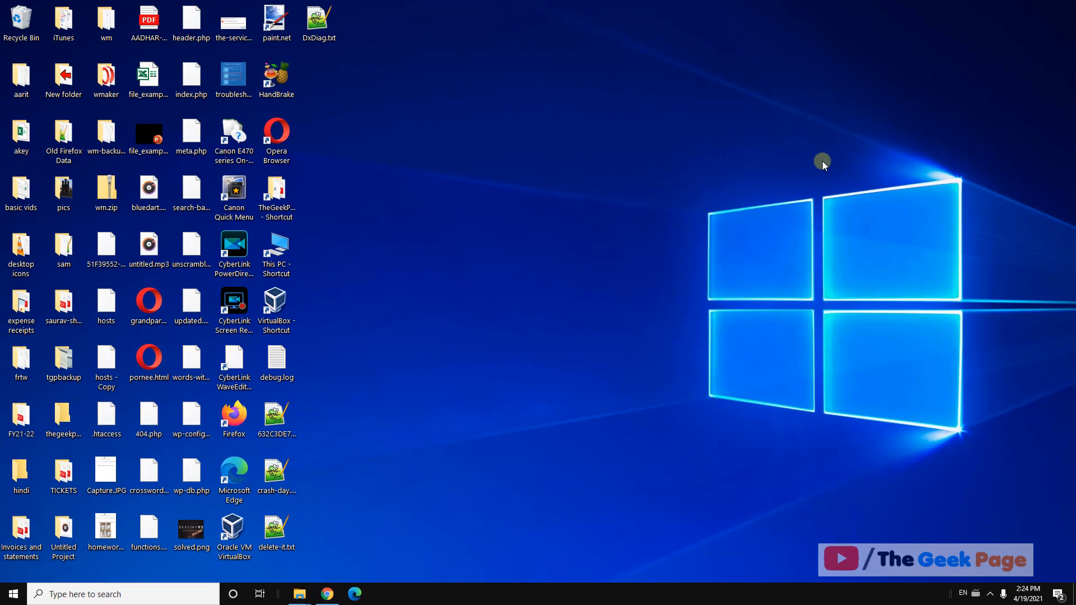
{"action": "mouse_move", "coordinate": [742, 191]}
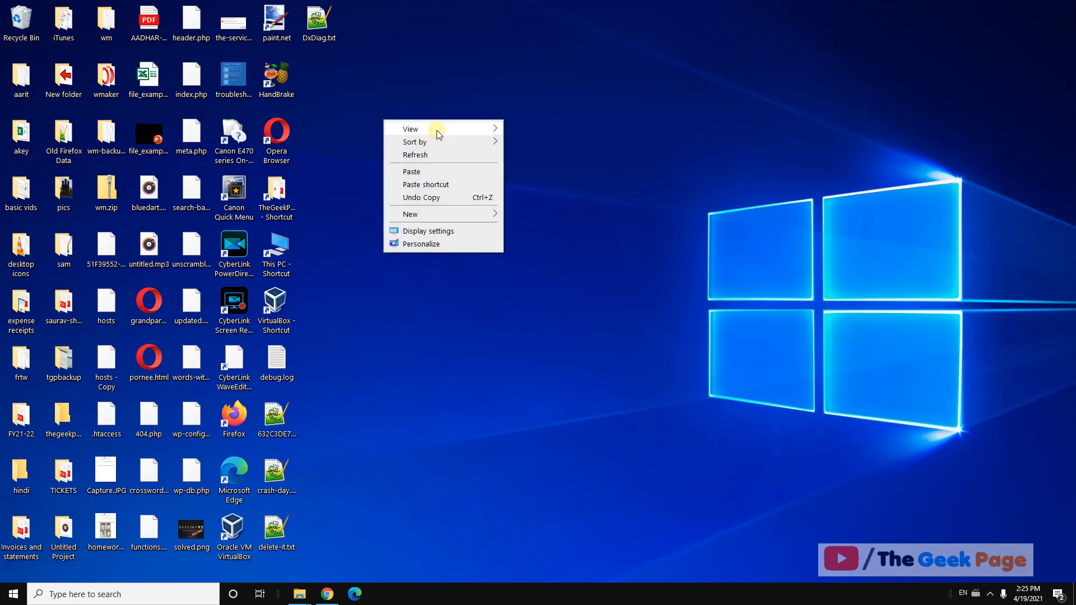
Select file_example_XLS_10.xls on the desktop and bring up its shortcut menu
{"action": "left_click", "coordinate": [365, 77]}
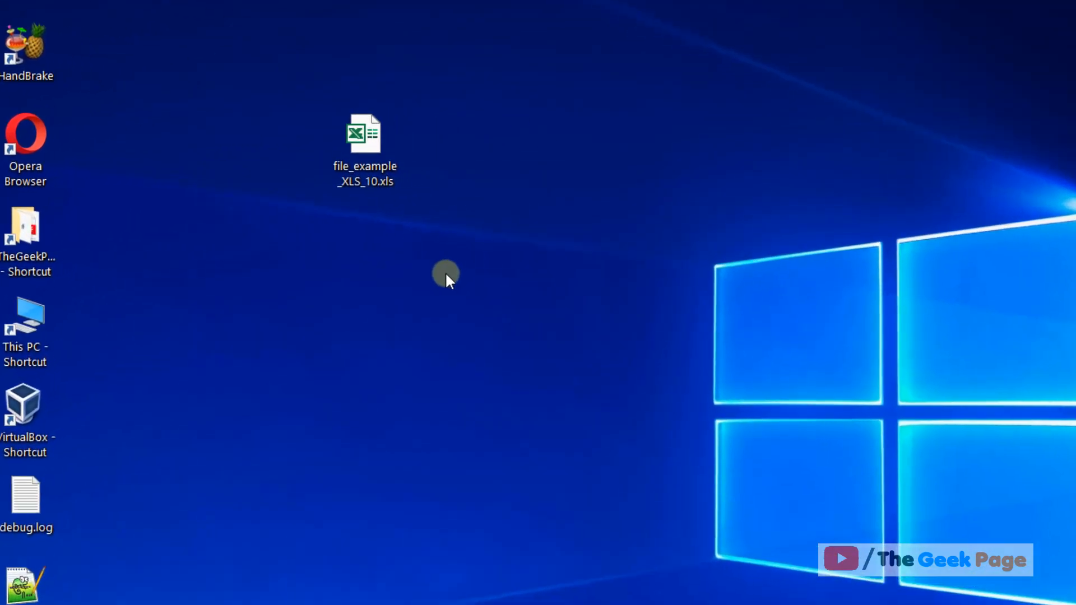
{"action": "mouse_move", "coordinate": [387, 162]}
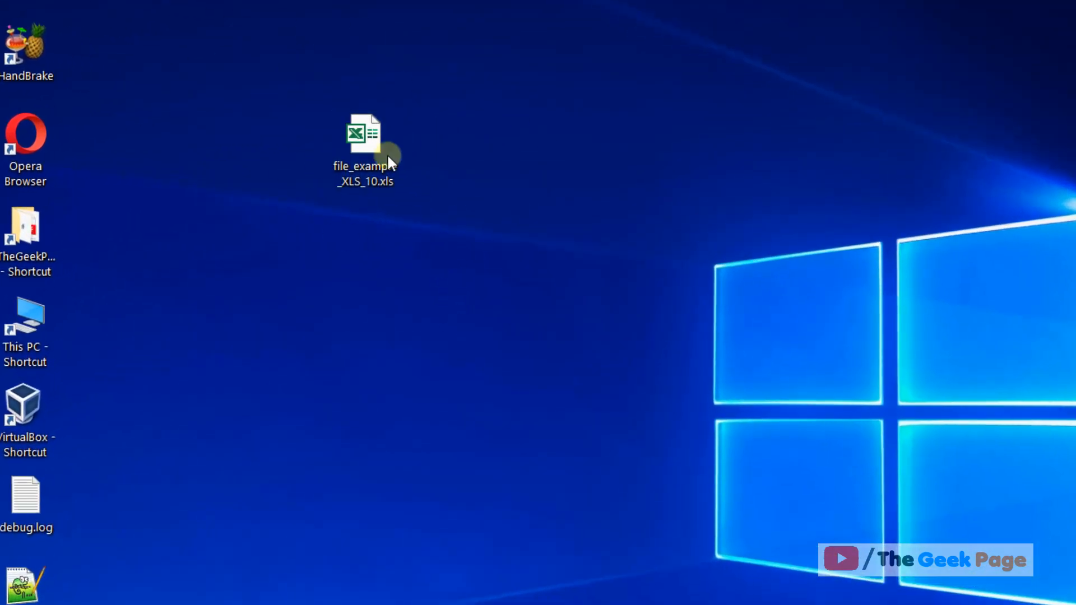
{"action": "left_click", "coordinate": [364, 148]}
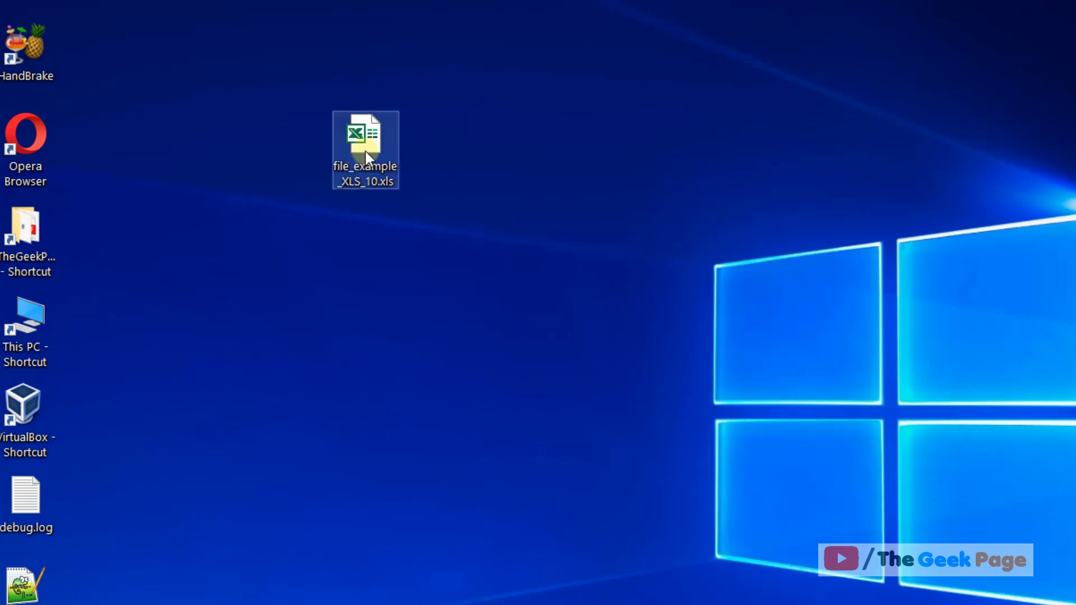
{"action": "right_click", "coordinate": [365, 137]}
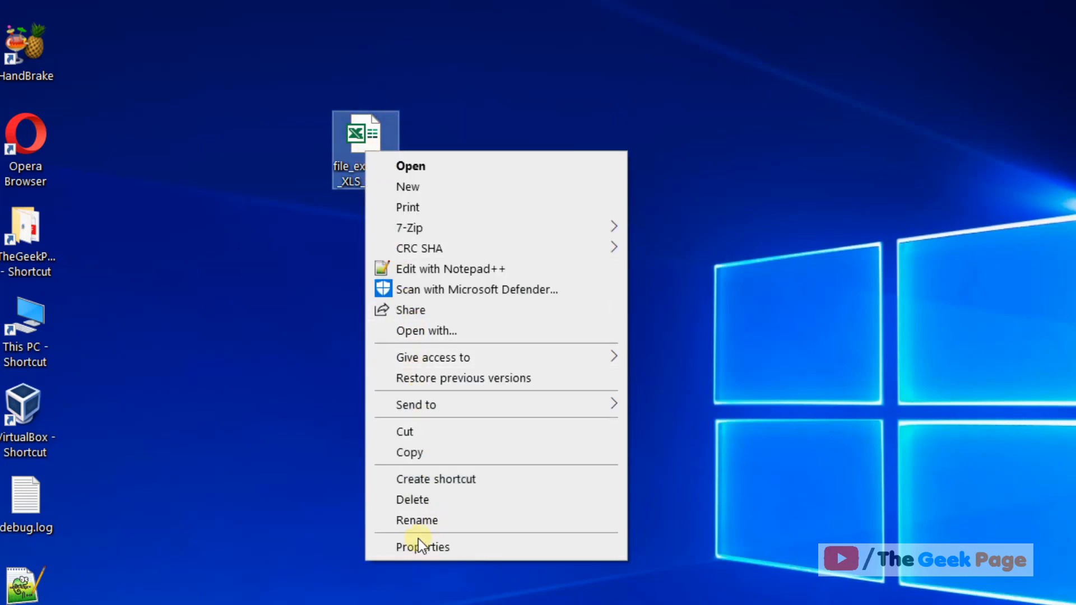
In file_example_XLS_10.xls Properties, tick Unblock on the General tab
{"action": "left_click", "coordinate": [422, 547]}
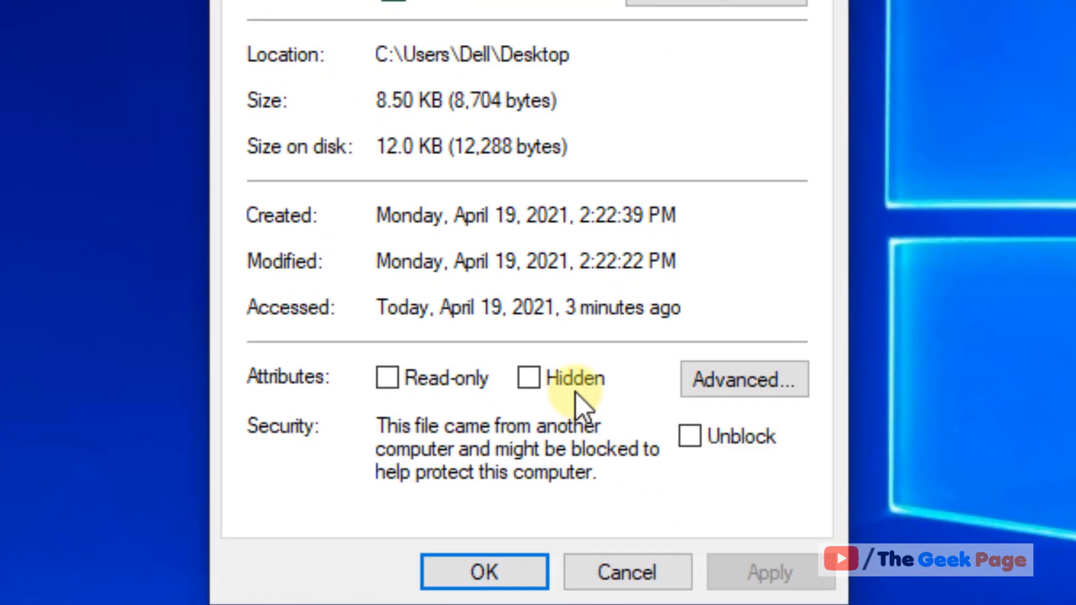
{"action": "mouse_move", "coordinate": [775, 494]}
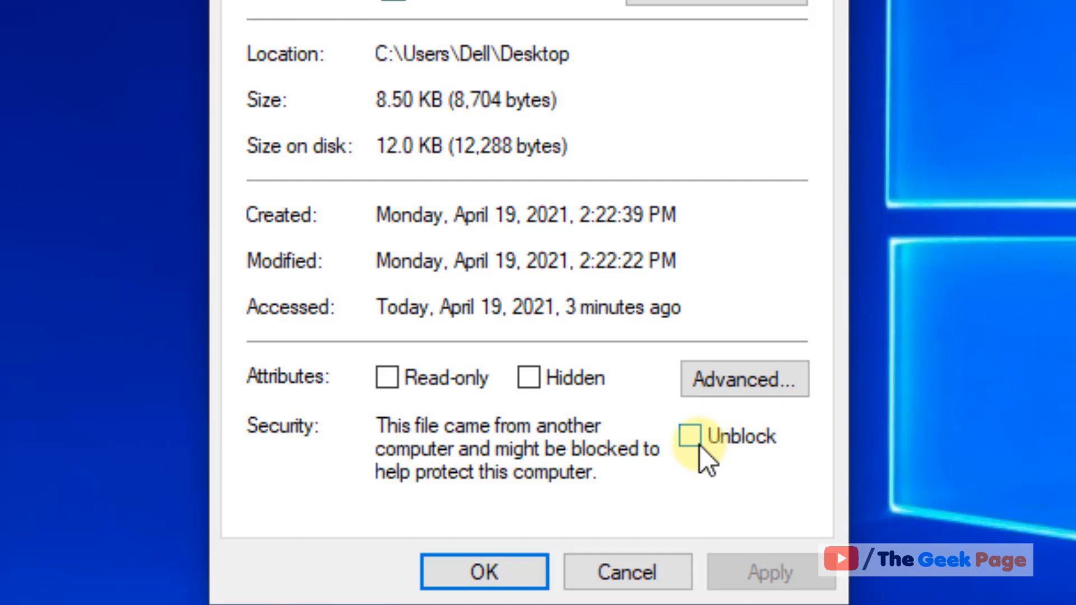
{"action": "left_click", "coordinate": [690, 436]}
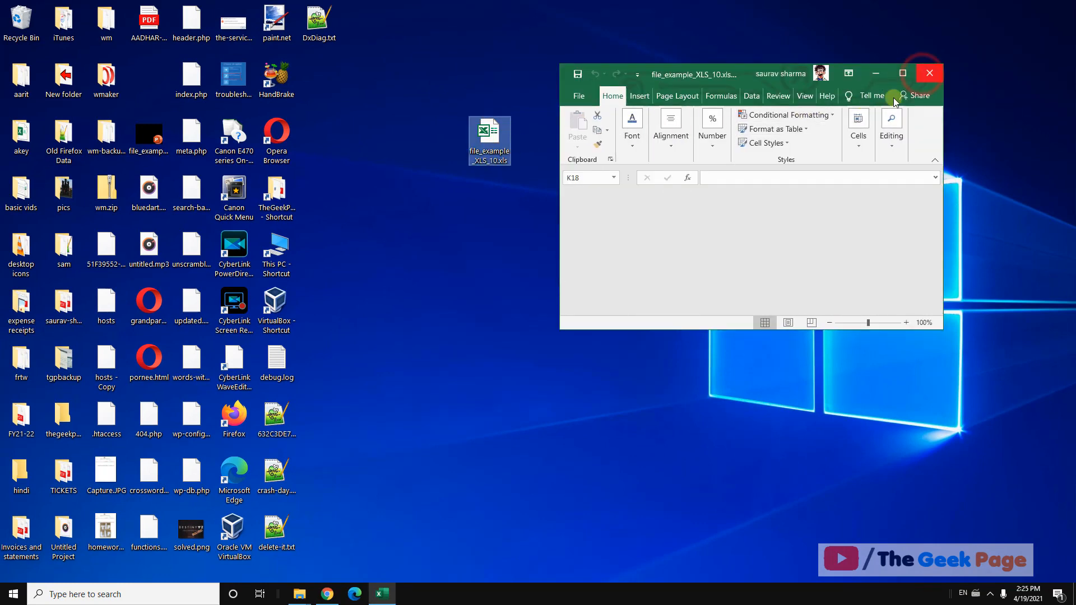
Close the workbook and search 'excel' from the taskbar to relaunch Excel
{"action": "left_click", "coordinate": [929, 73]}
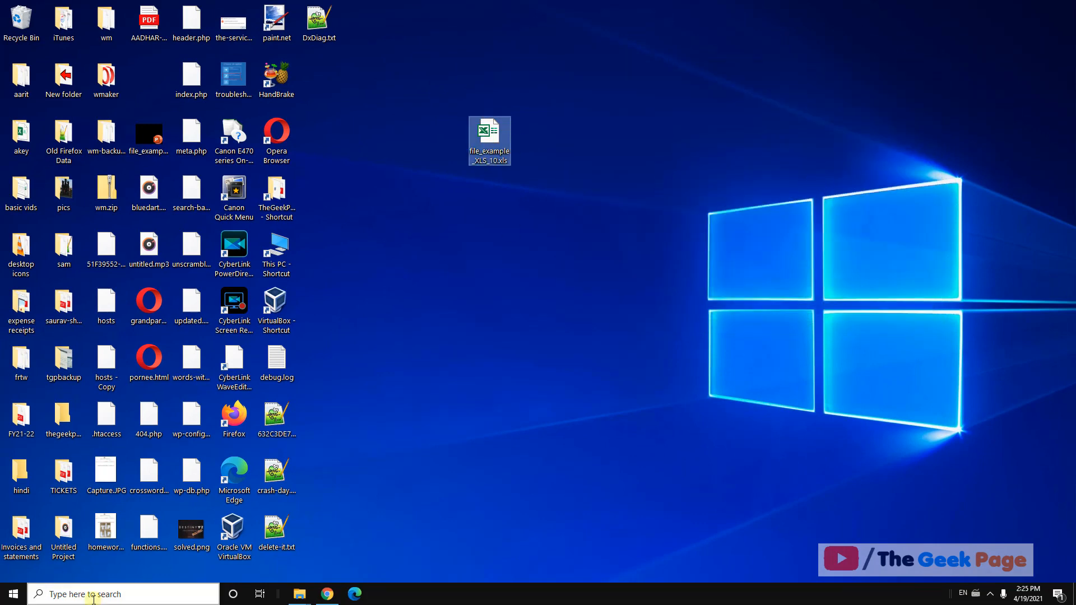
{"action": "type", "text": "exce"}
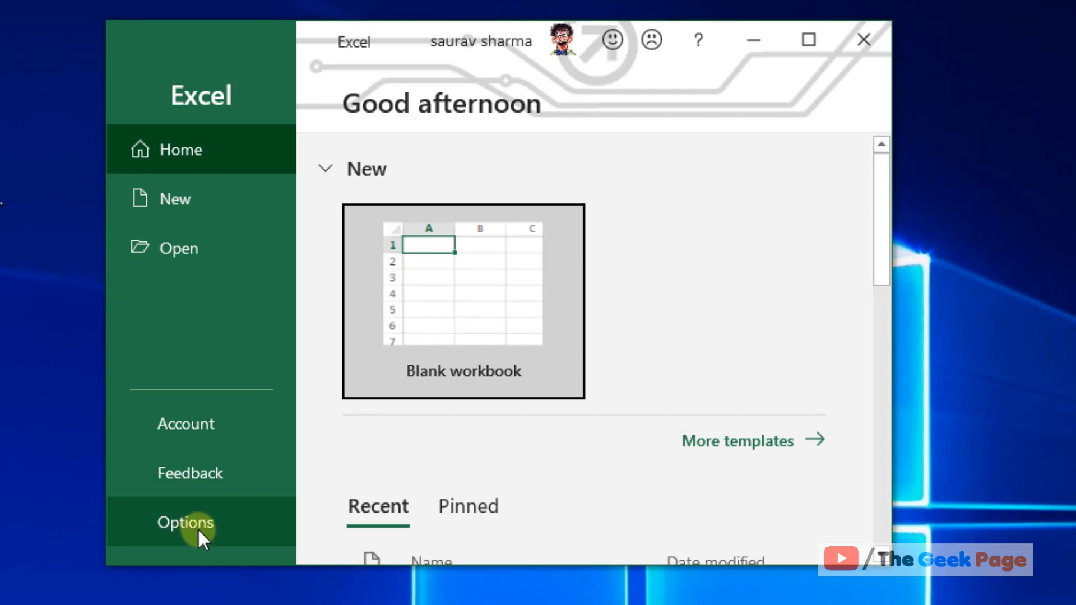
From Excel Options, go to Trust Center and open Trust Center Settings
{"action": "left_click", "coordinate": [186, 523]}
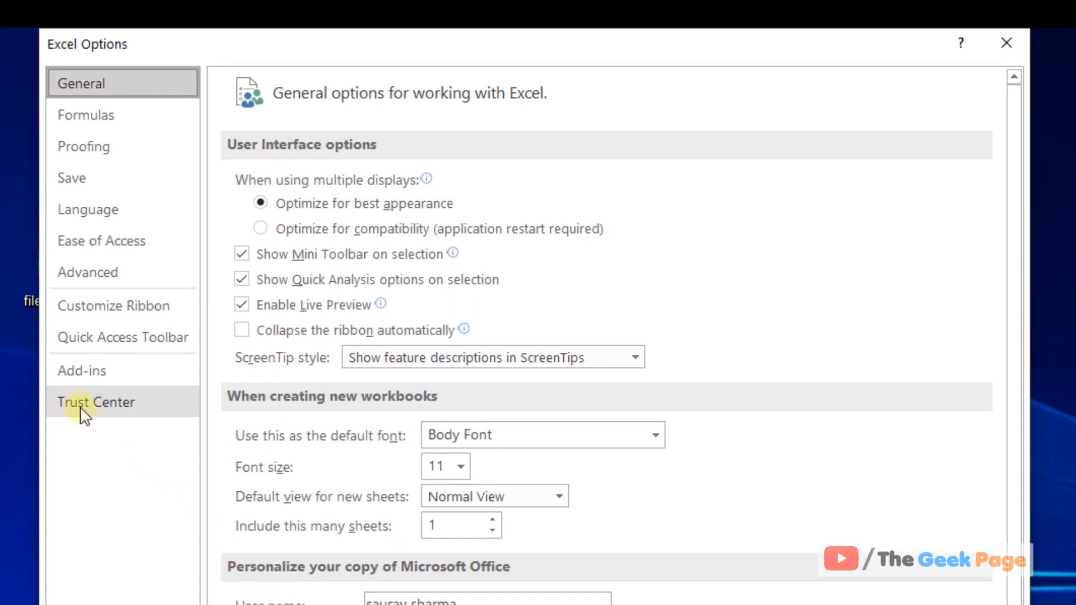
{"action": "left_click", "coordinate": [96, 402]}
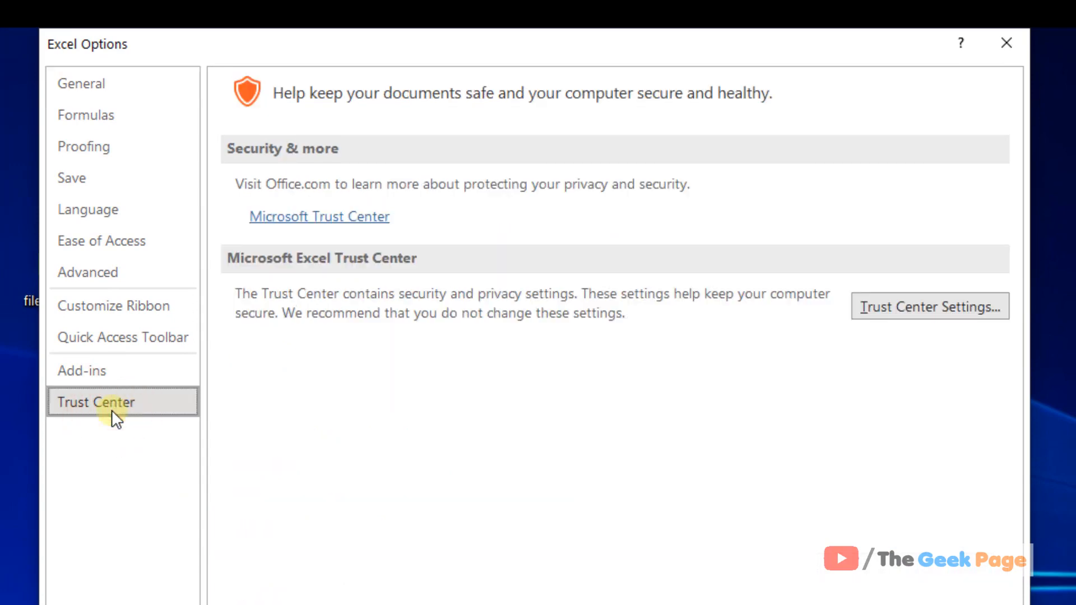
{"action": "mouse_move", "coordinate": [902, 331]}
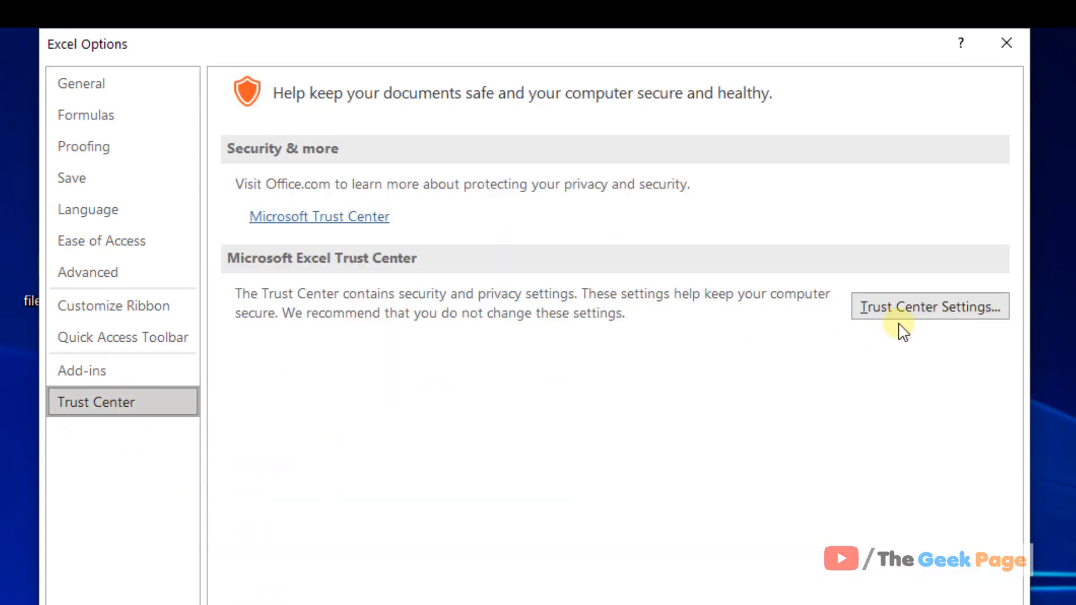
{"action": "left_click", "coordinate": [929, 306]}
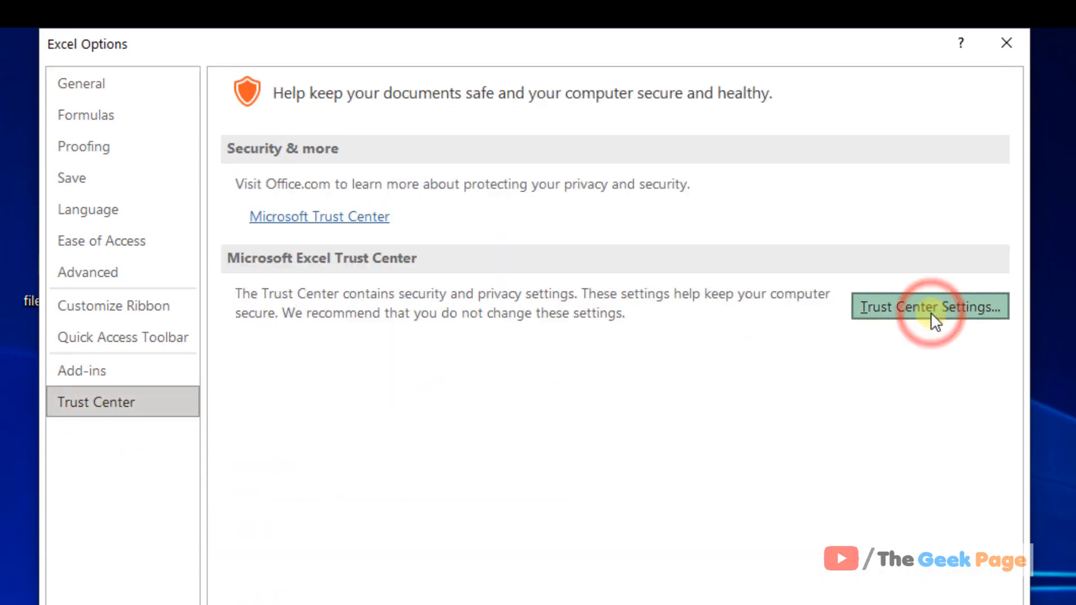
{"action": "left_click", "coordinate": [928, 307]}
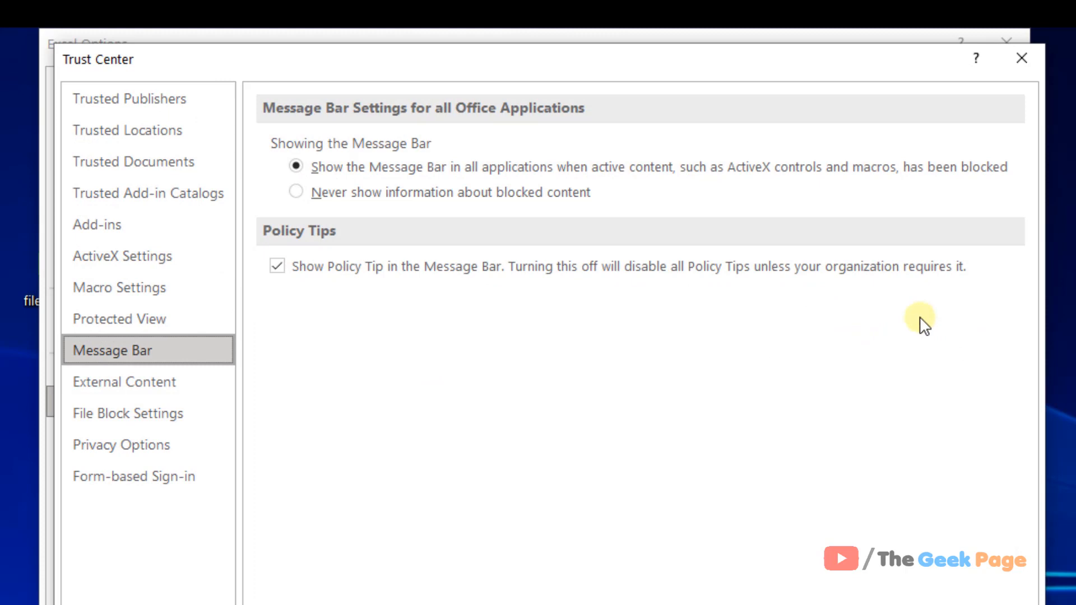
Uncheck the Protected View options, then confirm Trust Center and Excel Options with OK
{"action": "left_click", "coordinate": [119, 318]}
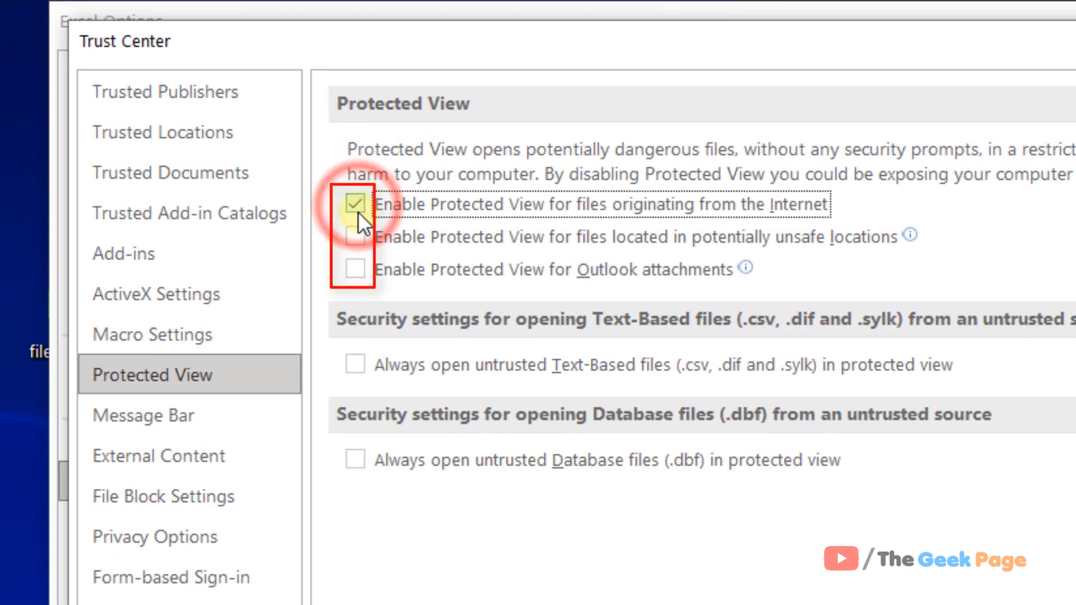
{"action": "left_click", "coordinate": [355, 204]}
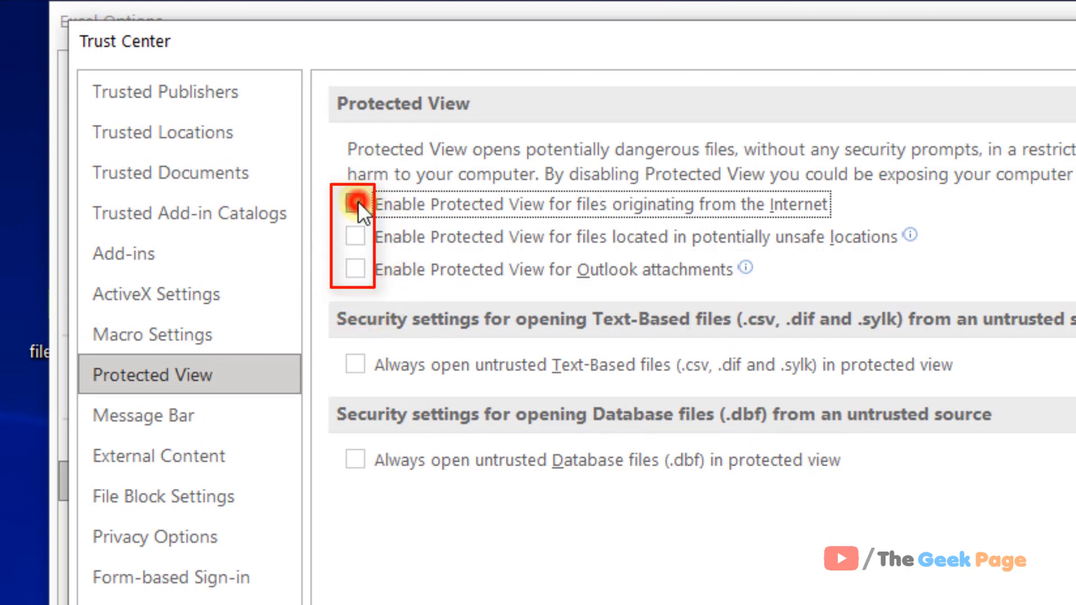
{"action": "left_click", "coordinate": [356, 204]}
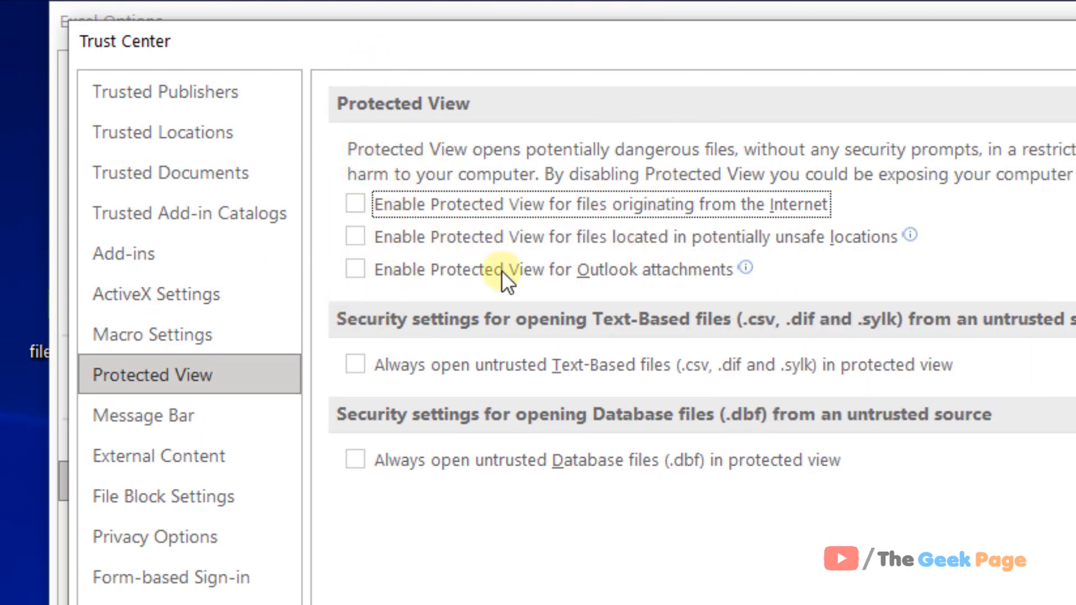
{"action": "left_click", "coordinate": [879, 547]}
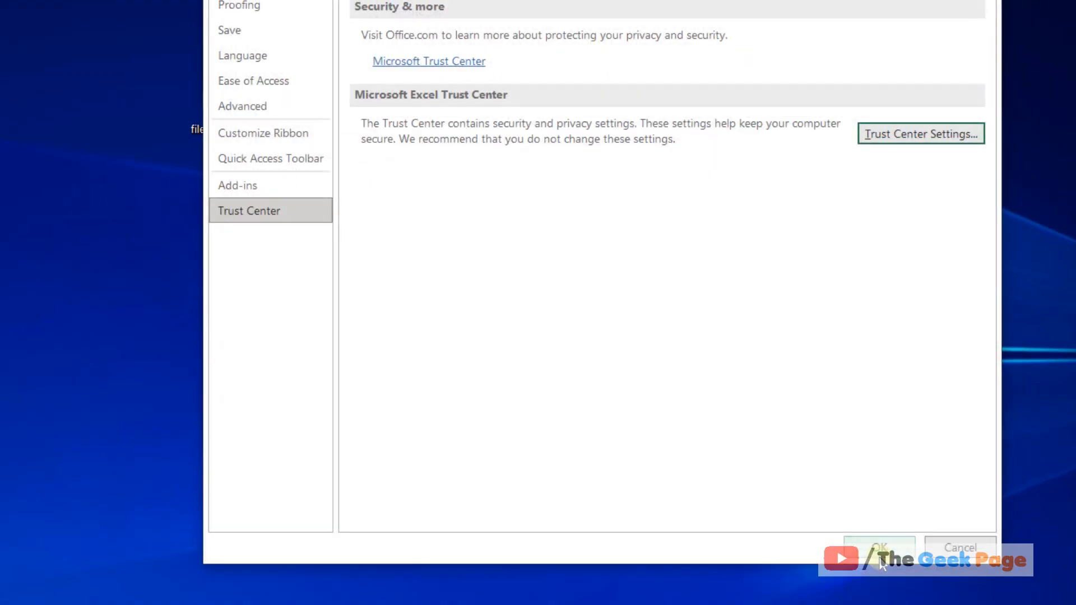
{"action": "left_click", "coordinate": [879, 548]}
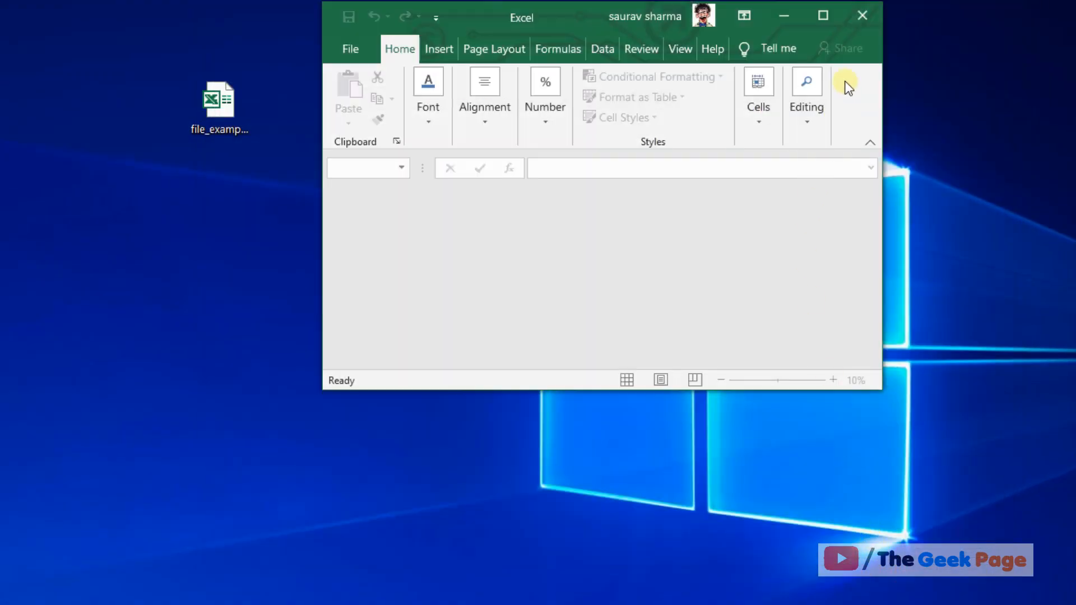
Close the empty Excel window and right-click Start to reach Run
{"action": "left_click", "coordinate": [862, 15]}
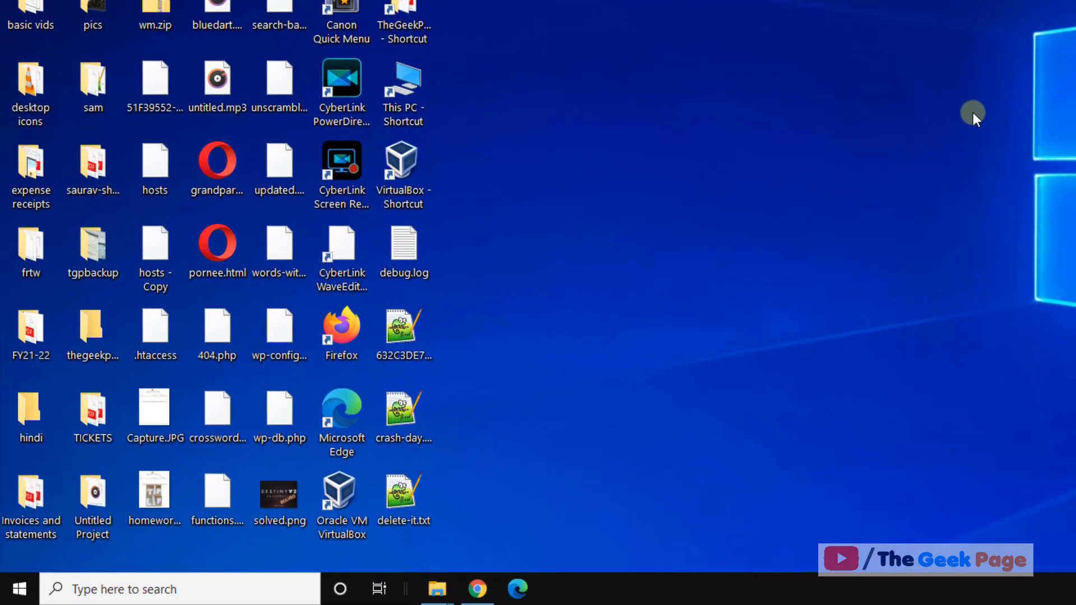
{"action": "mouse_move", "coordinate": [923, 110]}
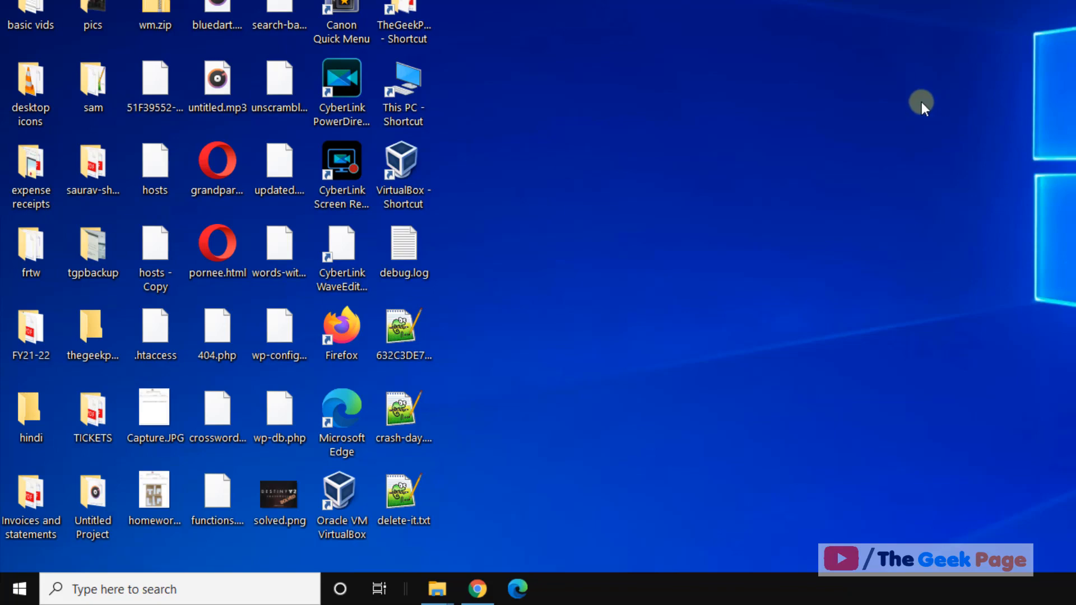
{"action": "right_click", "coordinate": [18, 589]}
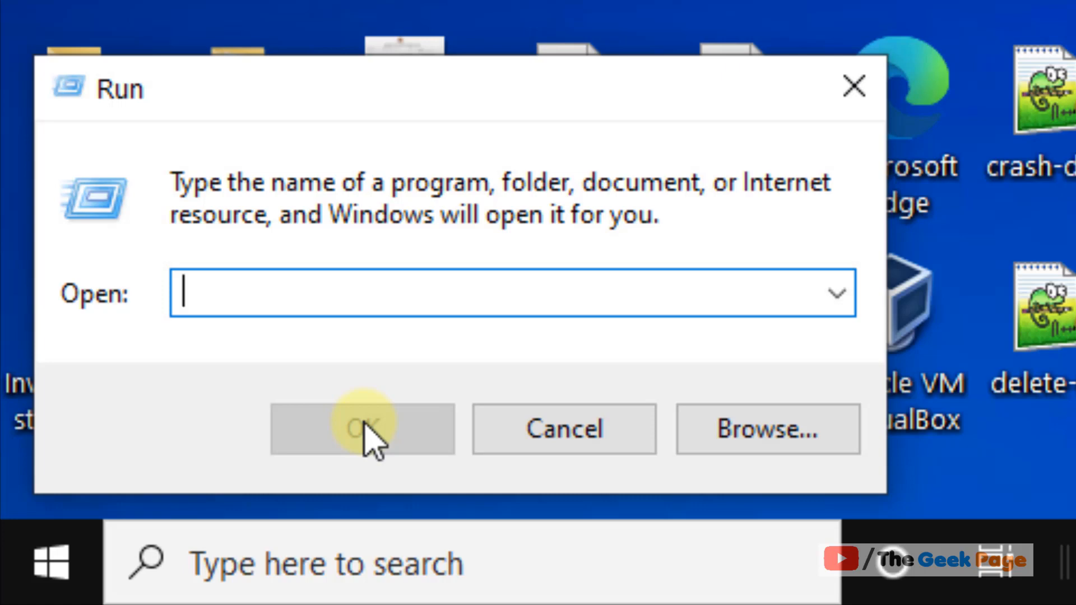
Run %temp% to open the Temp folder in File Explorer
{"action": "type", "text": "%"}
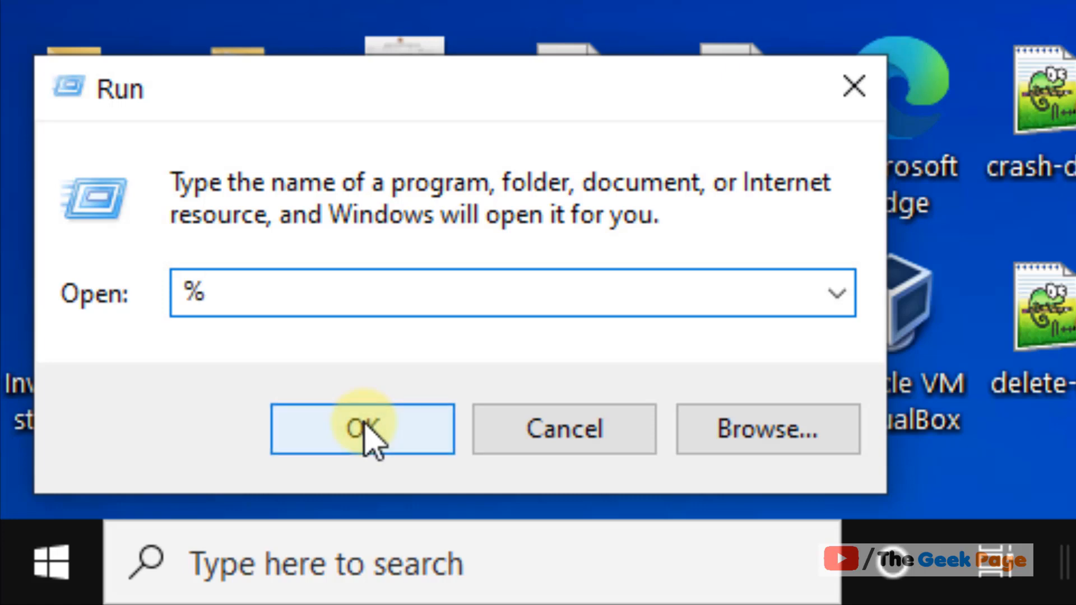
{"action": "type", "text": "temp"}
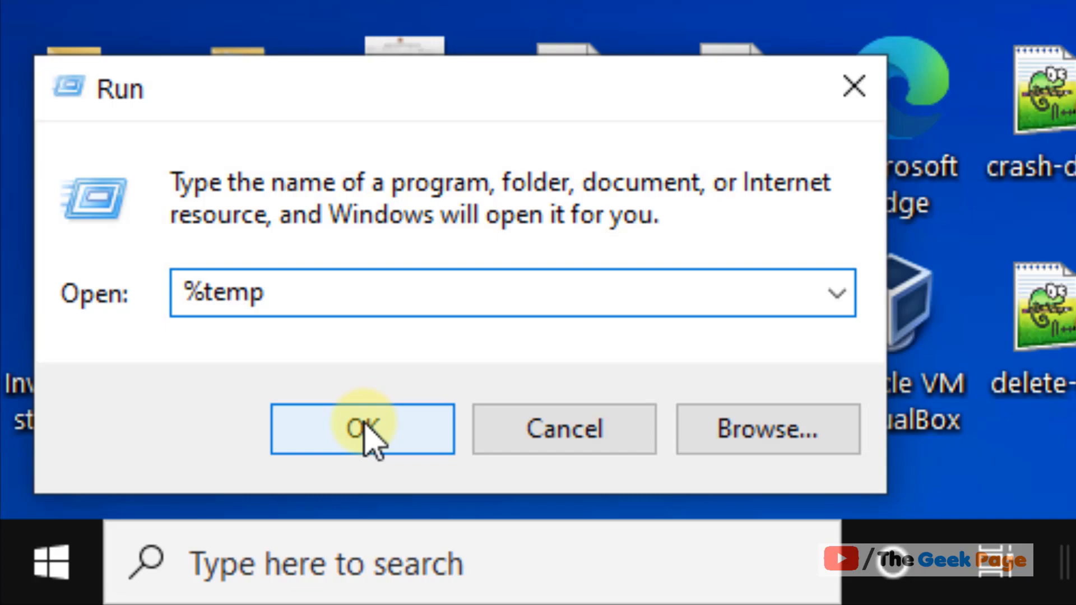
{"action": "type", "text": "%"}
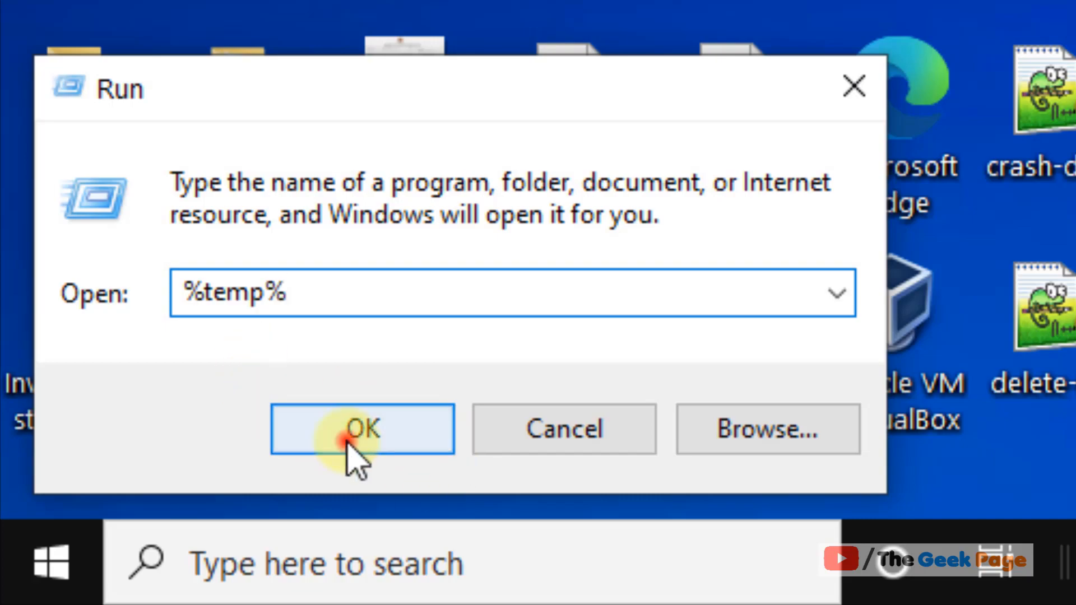
{"action": "left_click", "coordinate": [361, 429]}
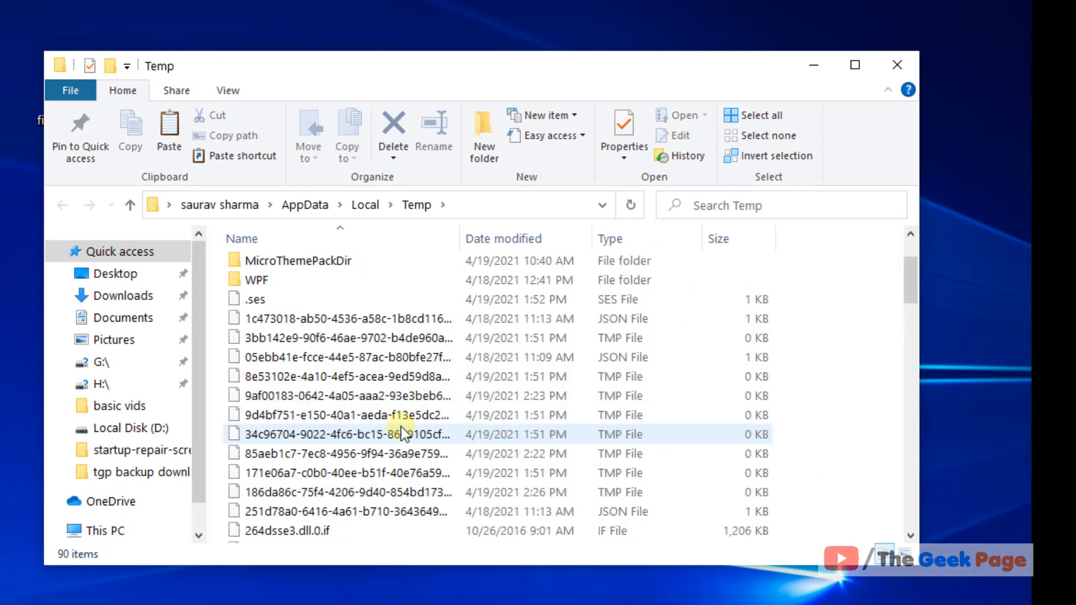
Delete all Temp folder items, skipping files in use, and close the window
{"action": "left_click", "coordinate": [760, 115]}
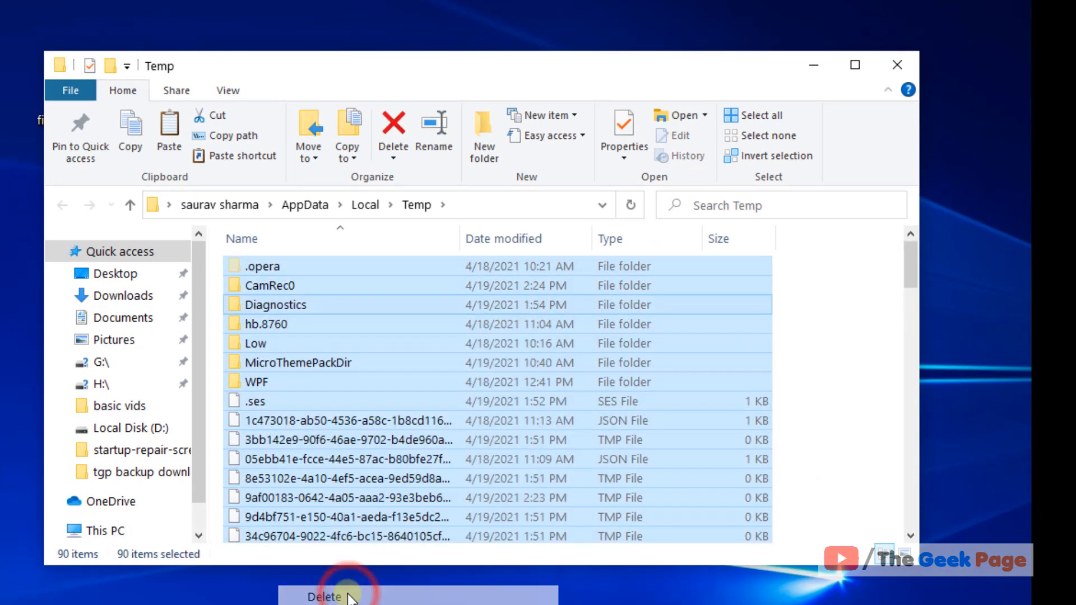
{"action": "left_click", "coordinate": [324, 596]}
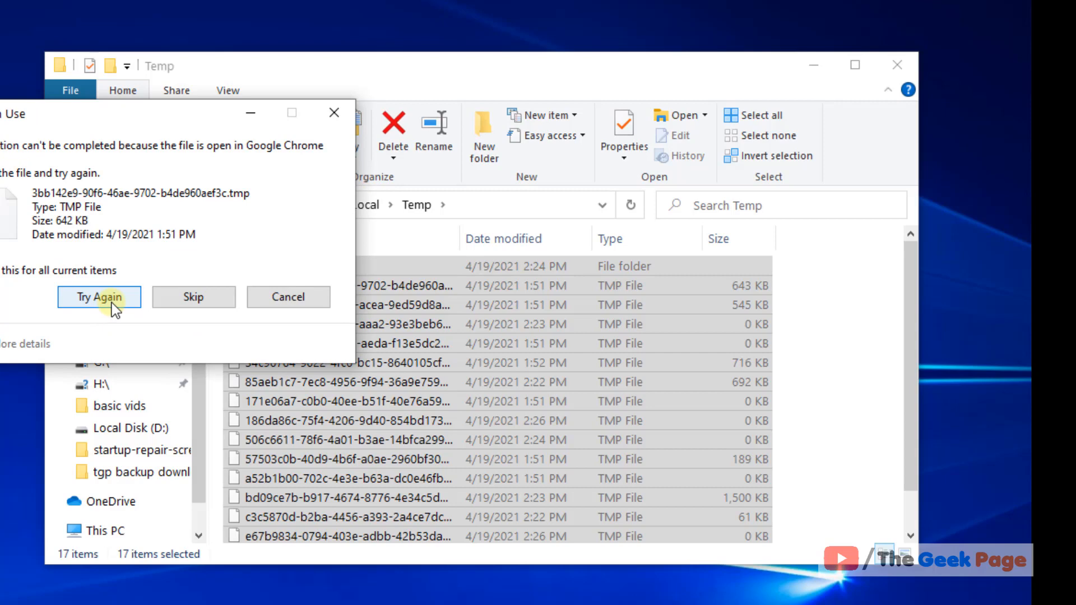
{"action": "mouse_move", "coordinate": [347, 131]}
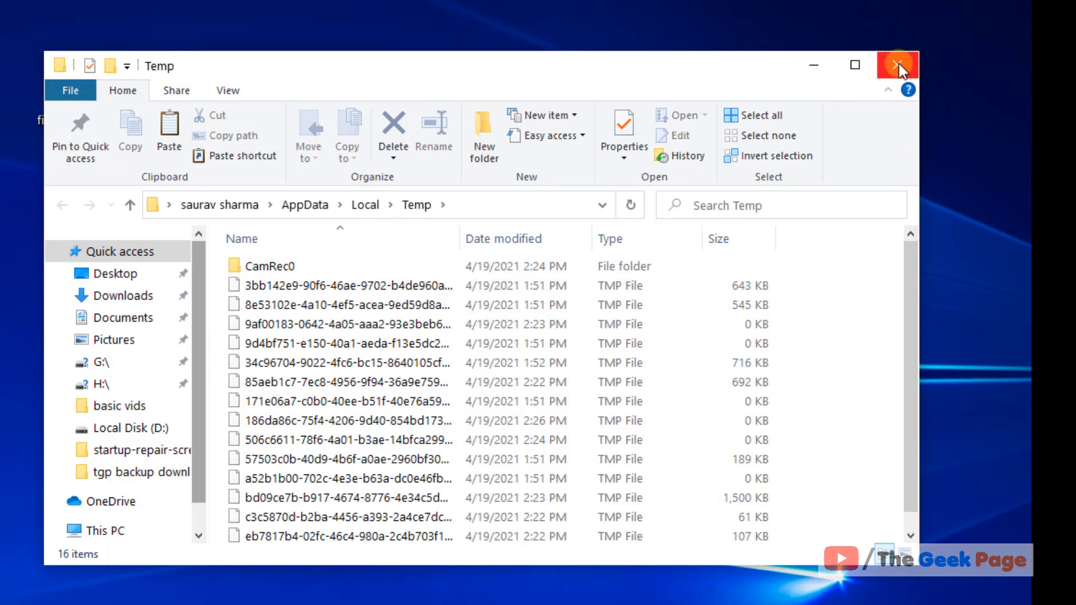
{"action": "left_click", "coordinate": [897, 64]}
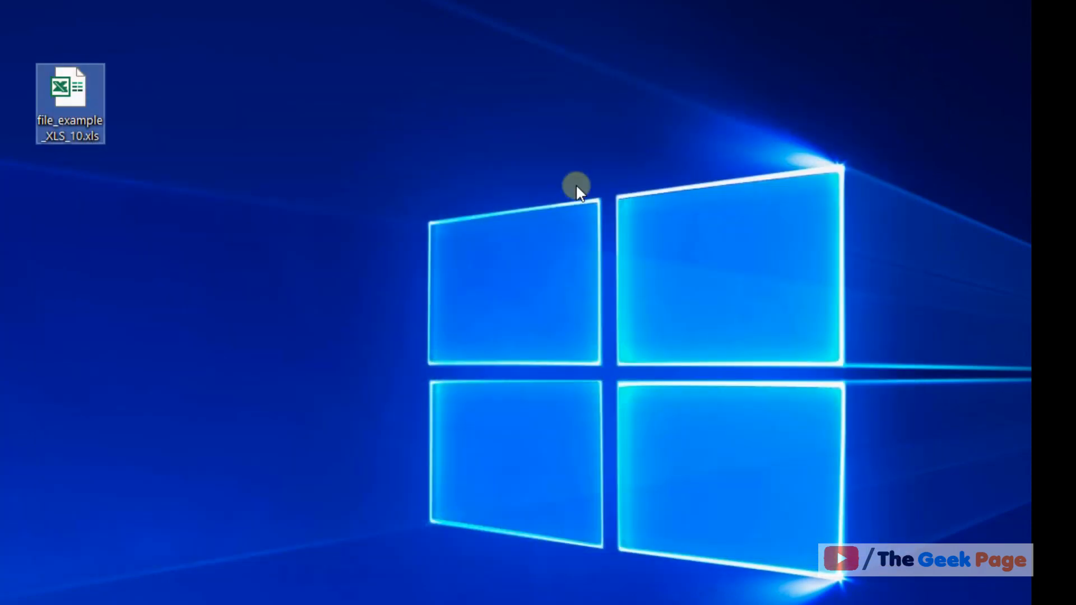